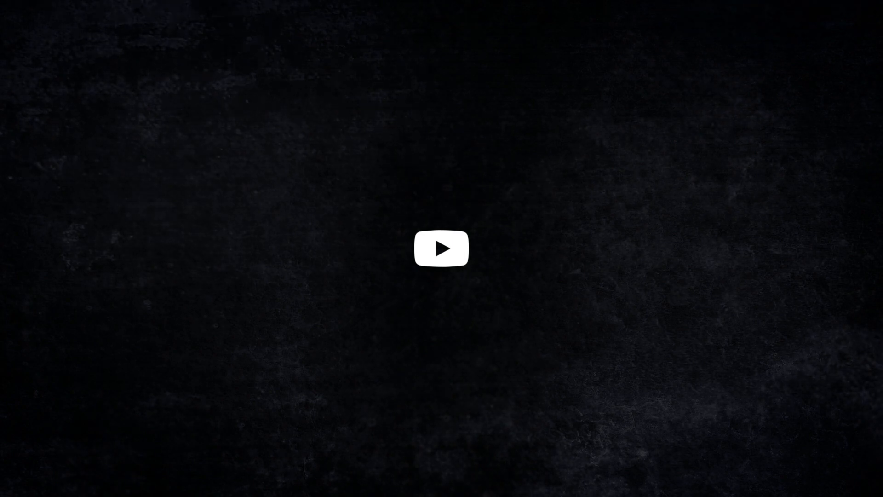
Step: Start video playback so the bold PRISON EDITION title card appears
{"action": "left_click", "coordinate": [441, 248]}
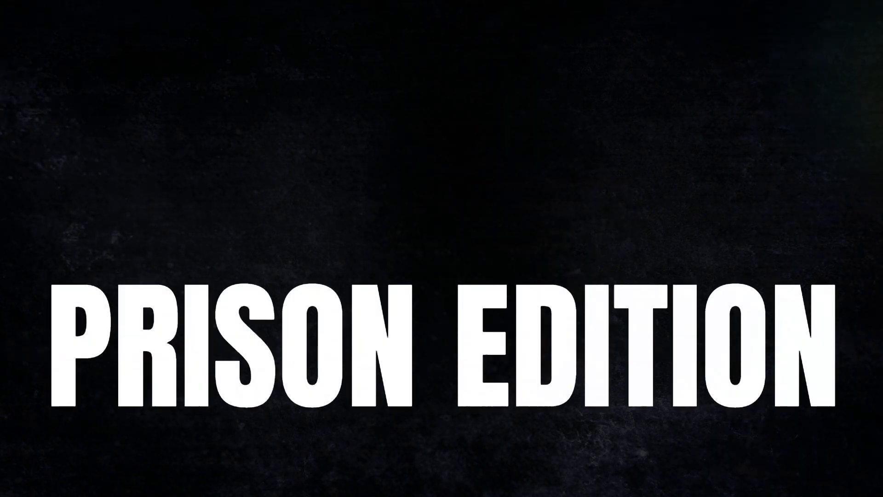